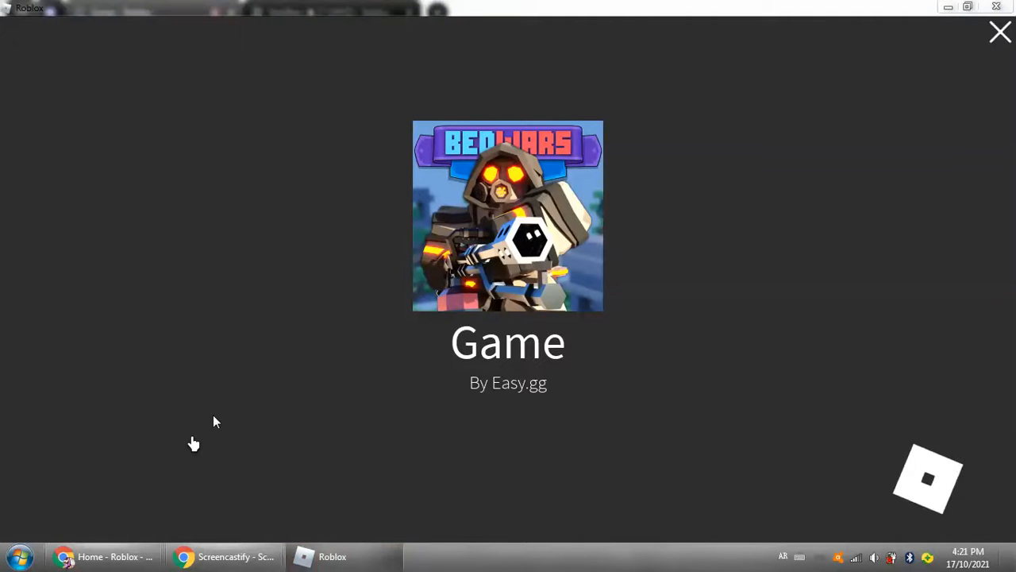
- Show the Roblox home page, then the ProYT server's #rules channel scrolled to its rules message
click(1000, 32)
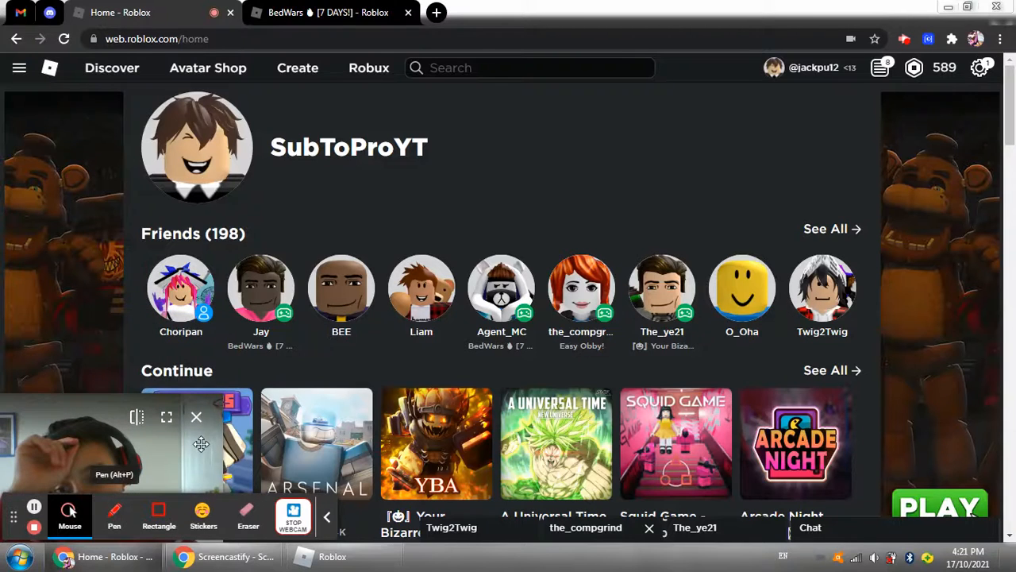
mouse_move(203, 516)
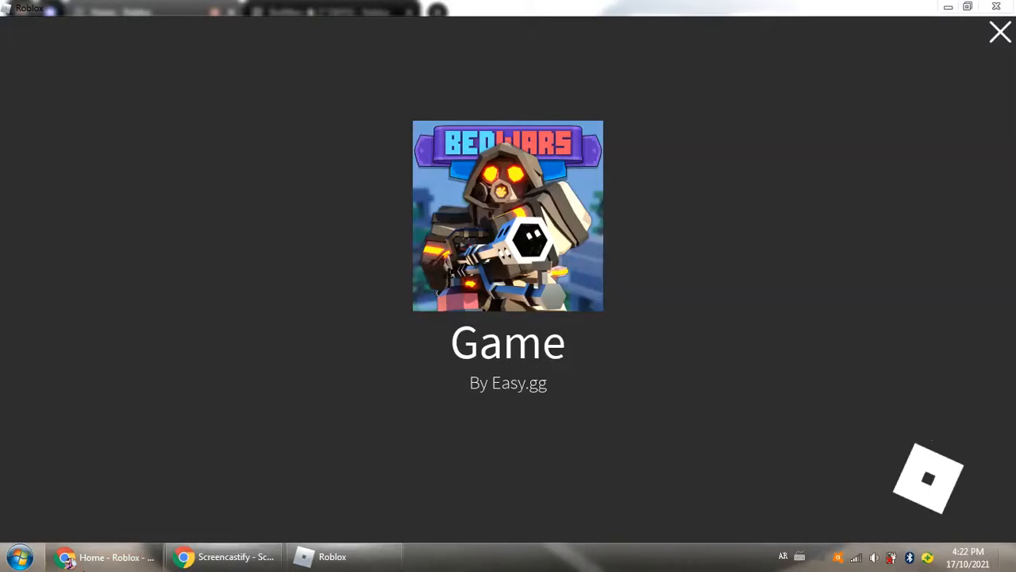
click(1000, 31)
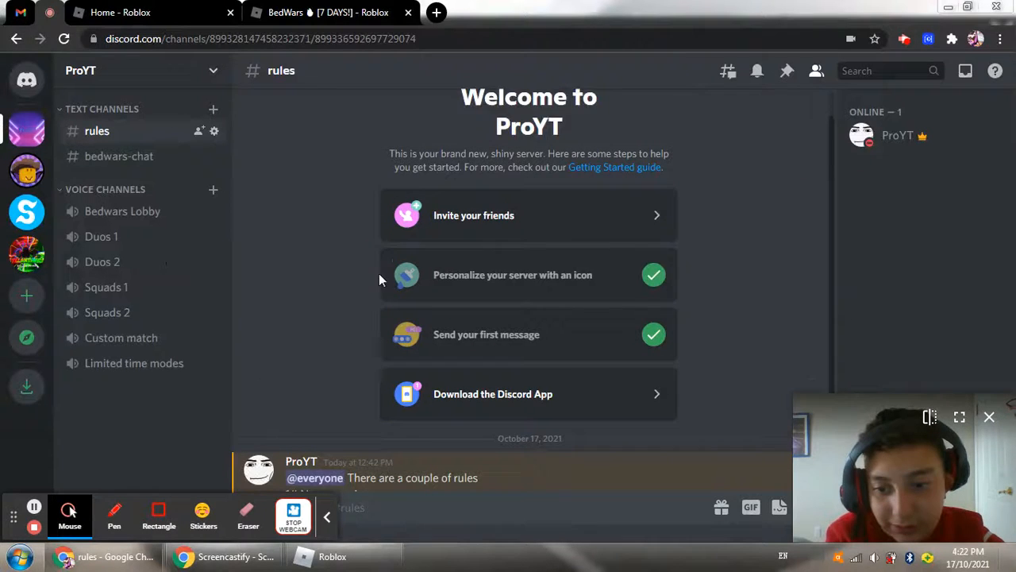
scroll(down, 3)
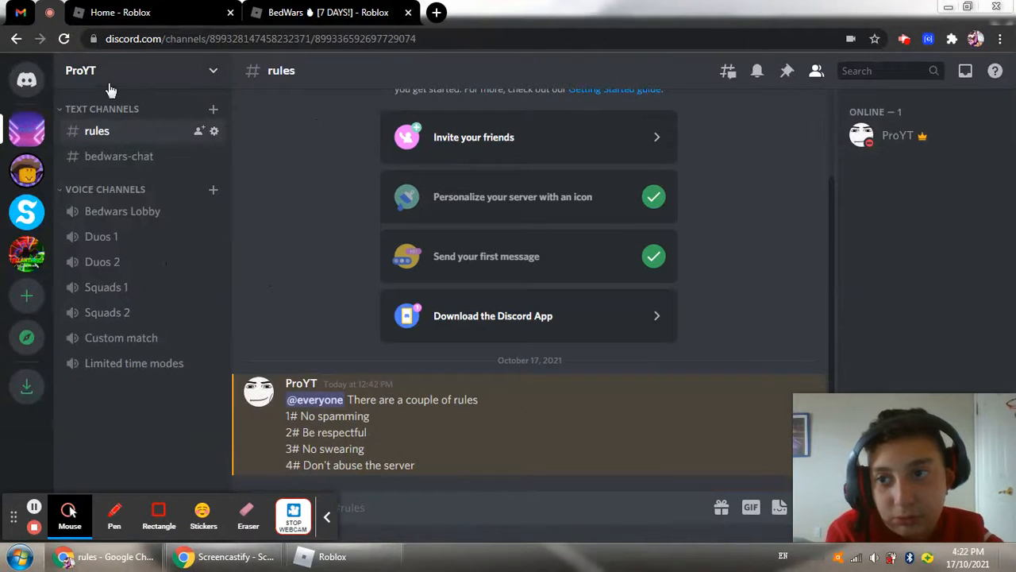
click(260, 38)
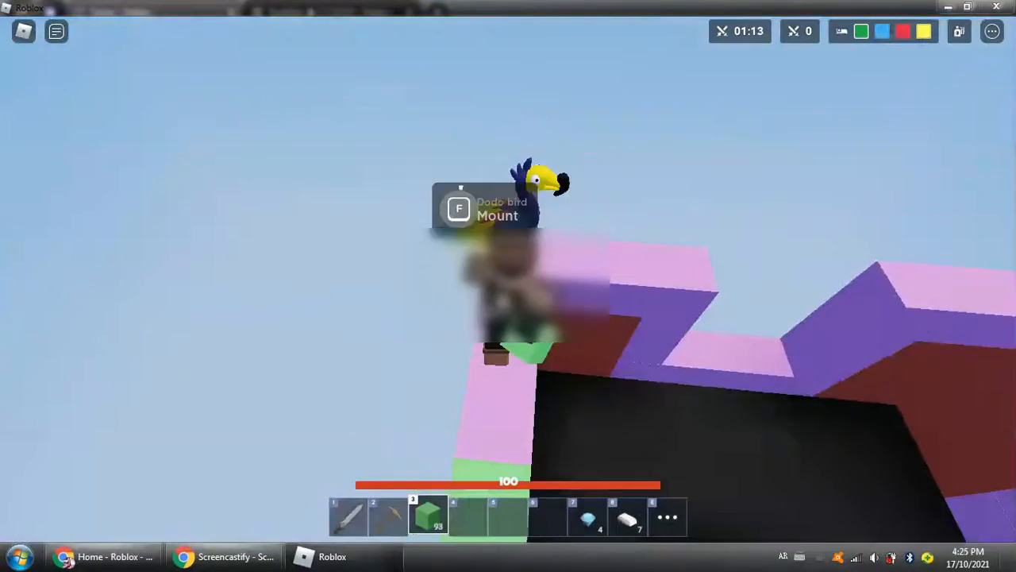
- Mount the bird companion with F and fly above the island during the BedWars match
key(f)
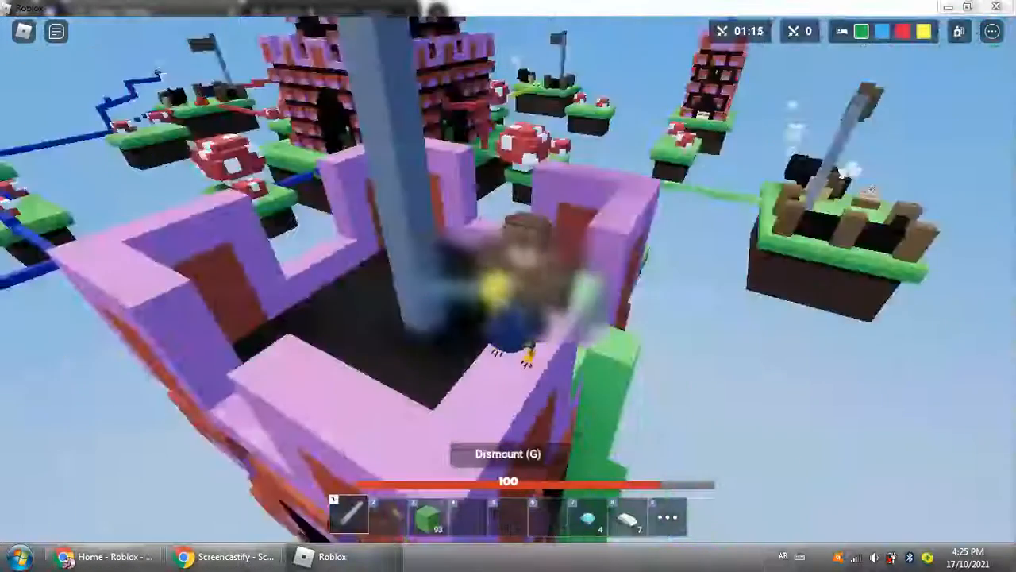